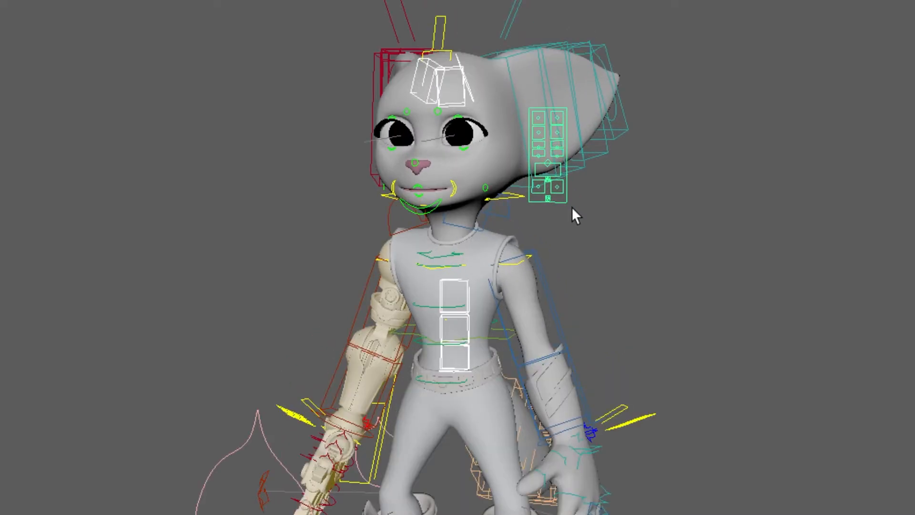
{"action": "mouse_move", "coordinate": [775, 164]}
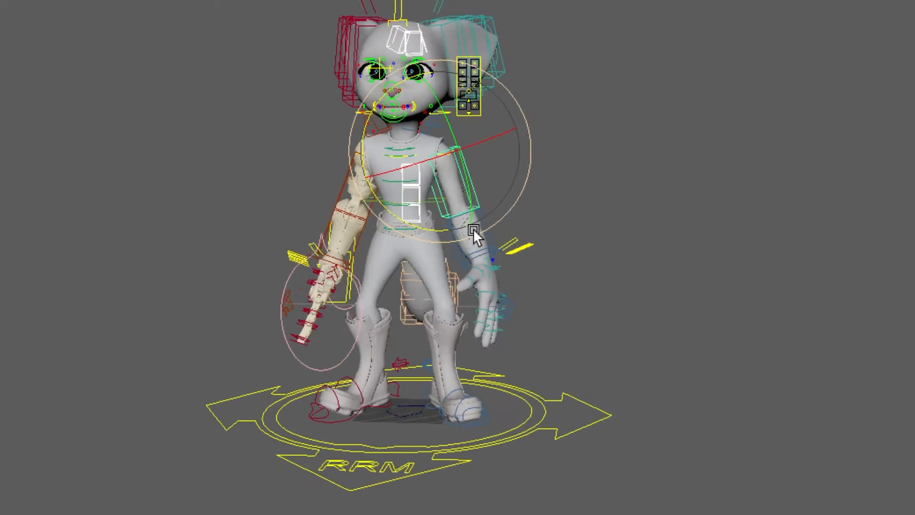
Zoom in on the goggled character's face and orbit around the head
{"action": "left_click_drag", "start_coordinate": [467, 233], "coordinate": [426, 309]}
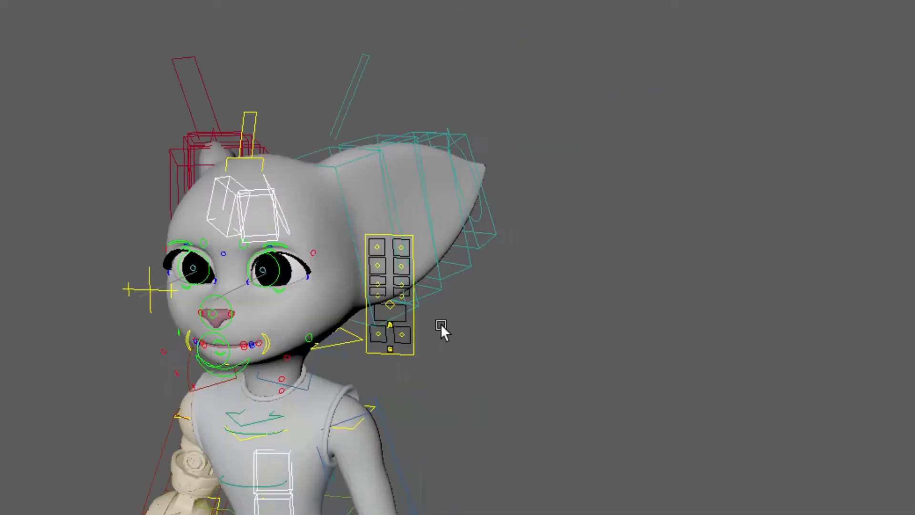
{"action": "left_click_drag", "start_coordinate": [444, 330], "coordinate": [484, 294]}
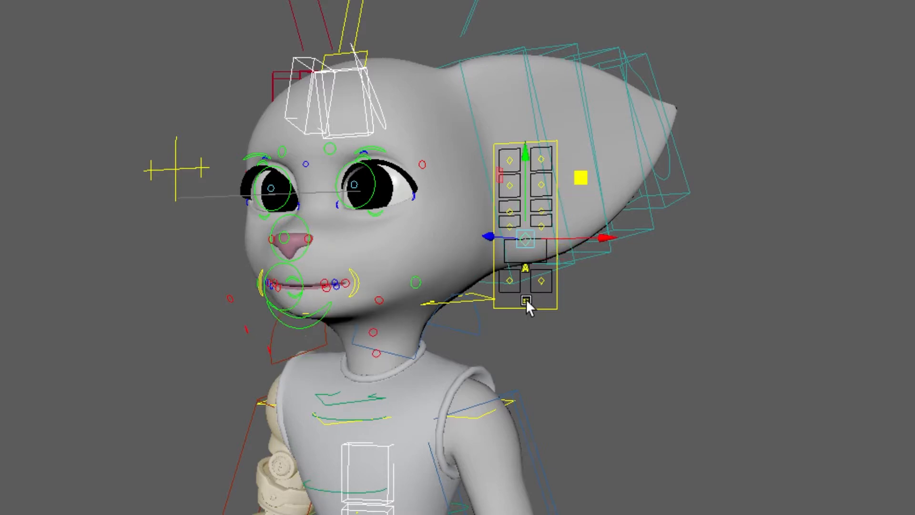
{"action": "scroll", "scroll_direction": "up", "scroll_amount": 3}
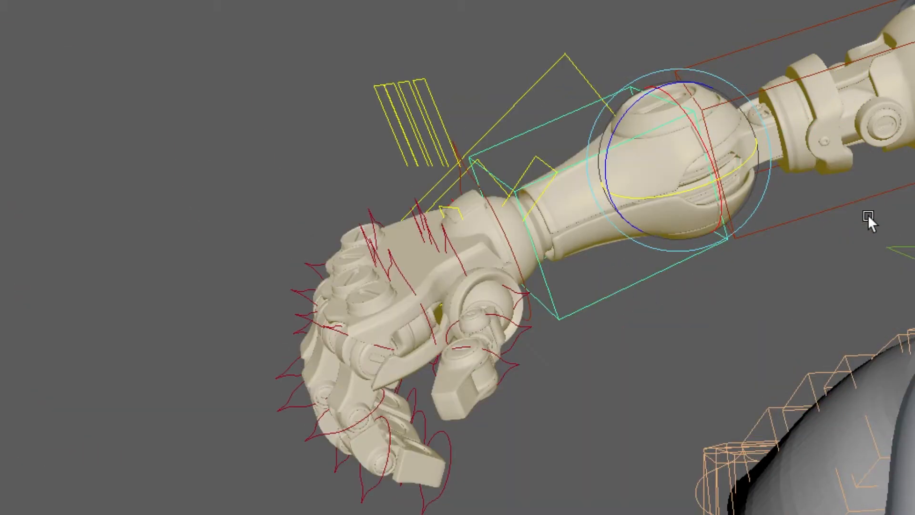
Pan over the torso, arms and boot, then orbit around the crouching hammer pose
{"action": "left_click_drag", "start_coordinate": [870, 219], "coordinate": [721, 78]}
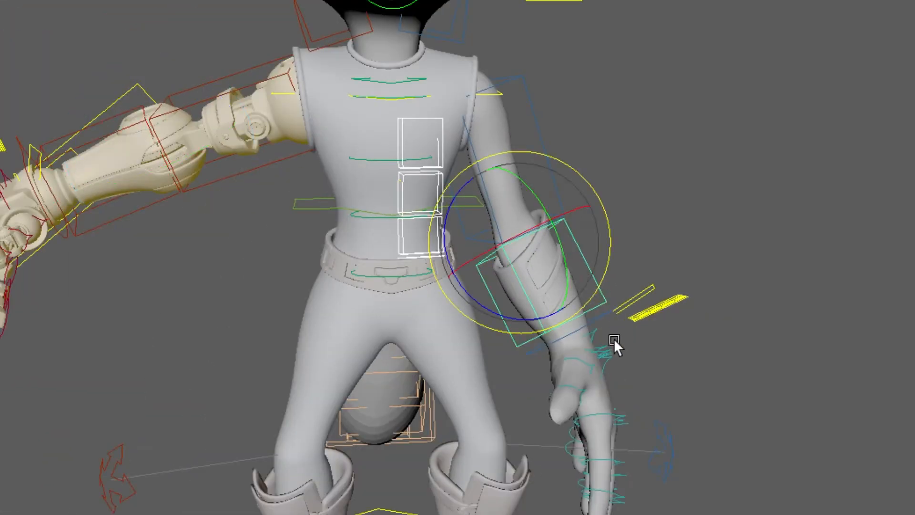
{"action": "left_click_drag", "start_coordinate": [613, 341], "coordinate": [522, 169]}
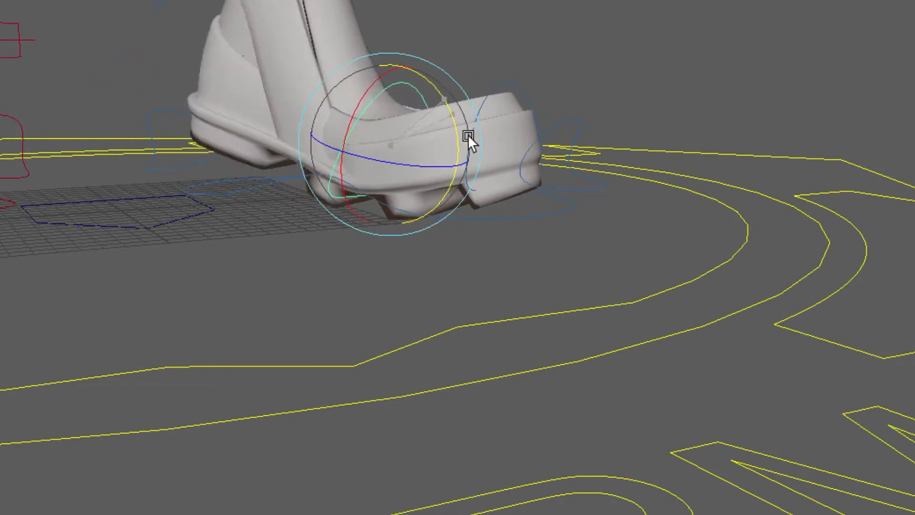
{"action": "left_click_drag", "start_coordinate": [470, 143], "coordinate": [533, 143]}
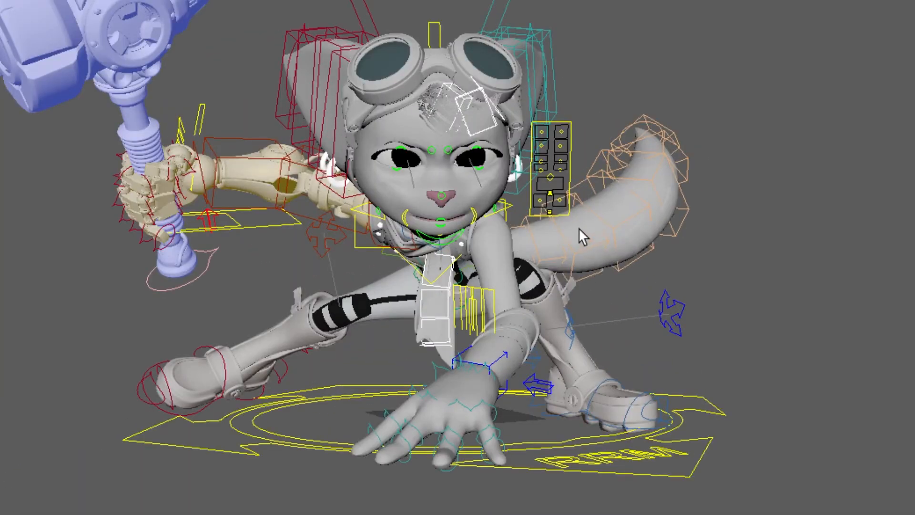
{"action": "left_click_drag", "start_coordinate": [583, 233], "coordinate": [514, 286]}
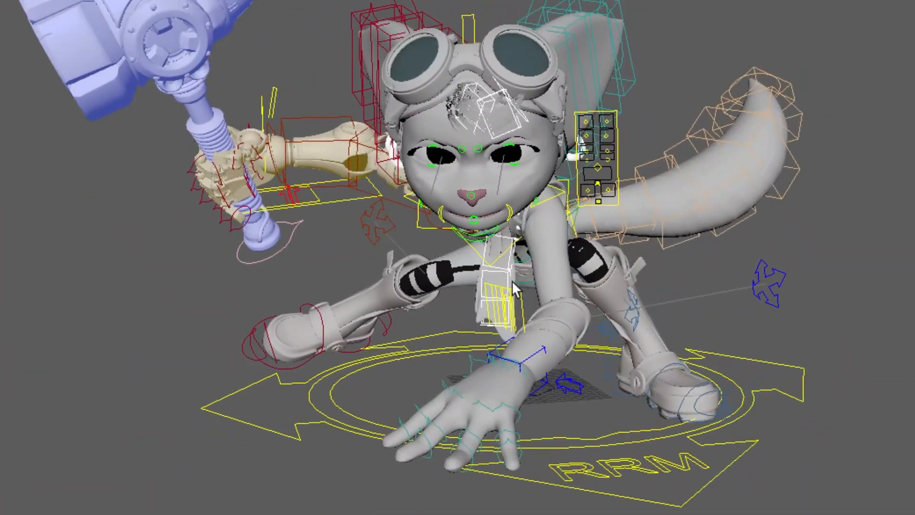